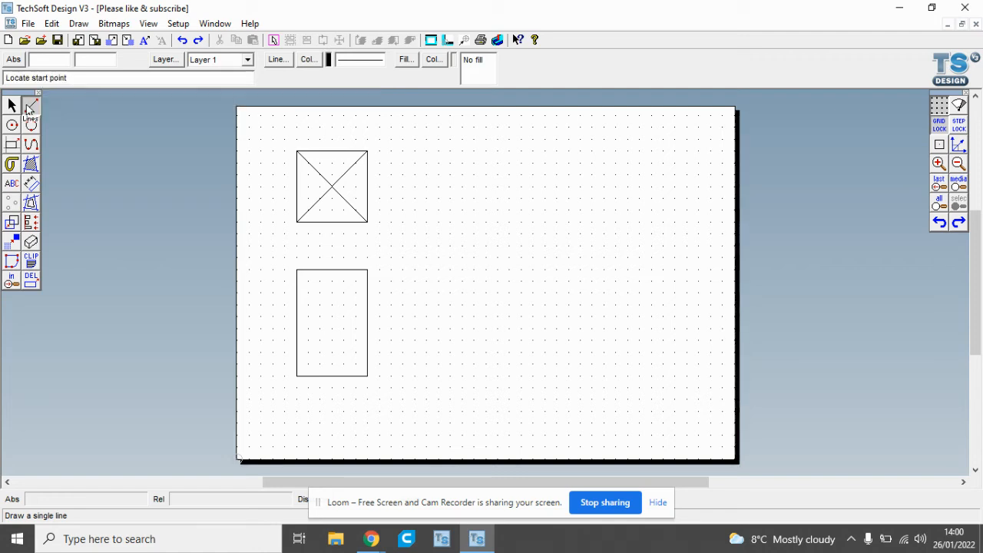
Activate the ABC linear text tool to start placing text on the page.
click(11, 184)
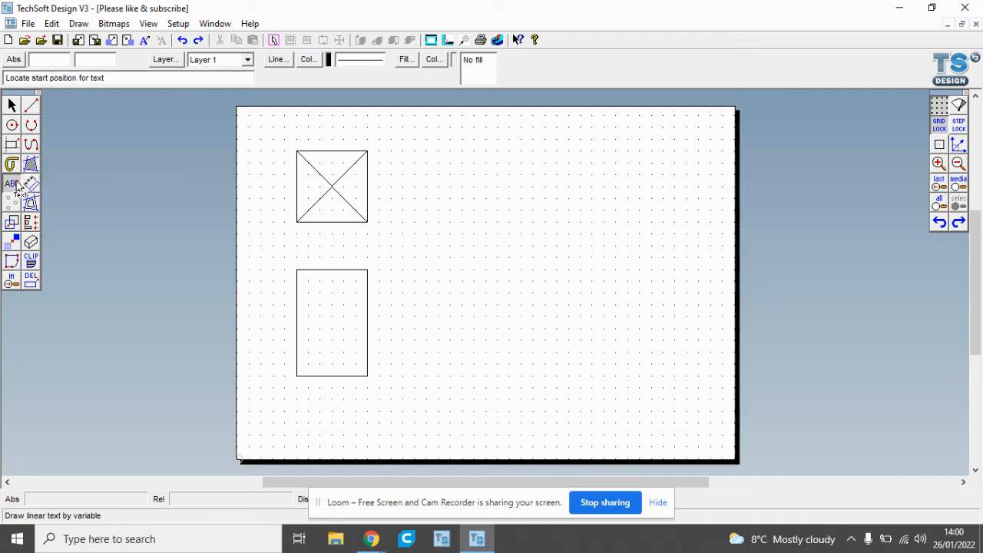
mouse_move(426, 139)
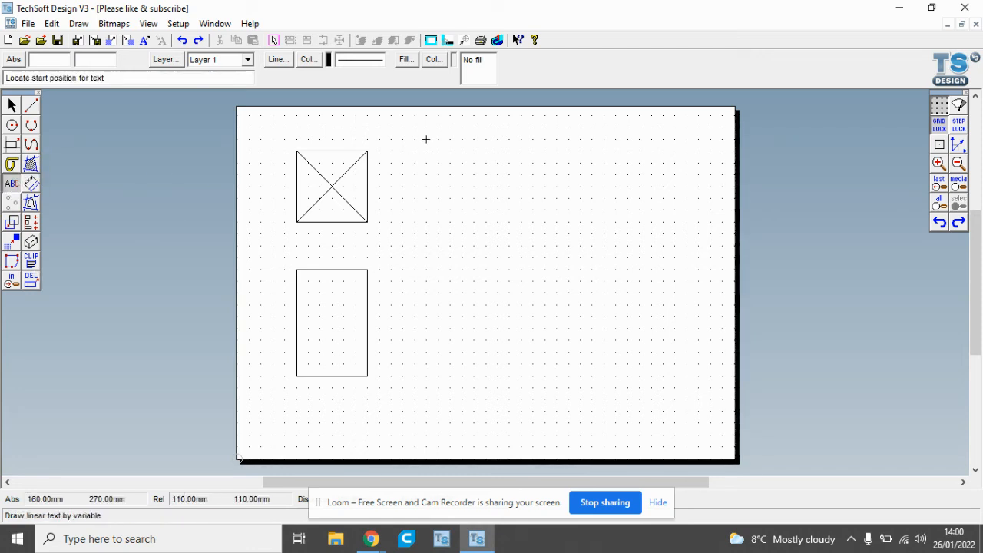